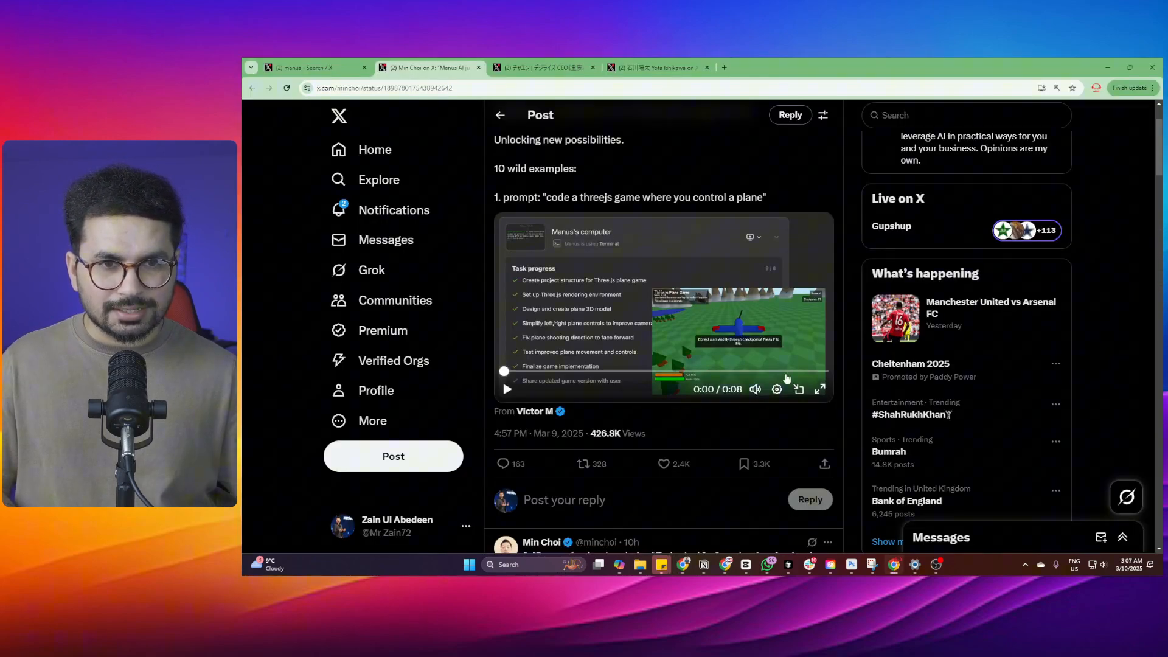
Highlight the $20,000 headline price, then open the List of YC Companies research replay
click(820, 389)
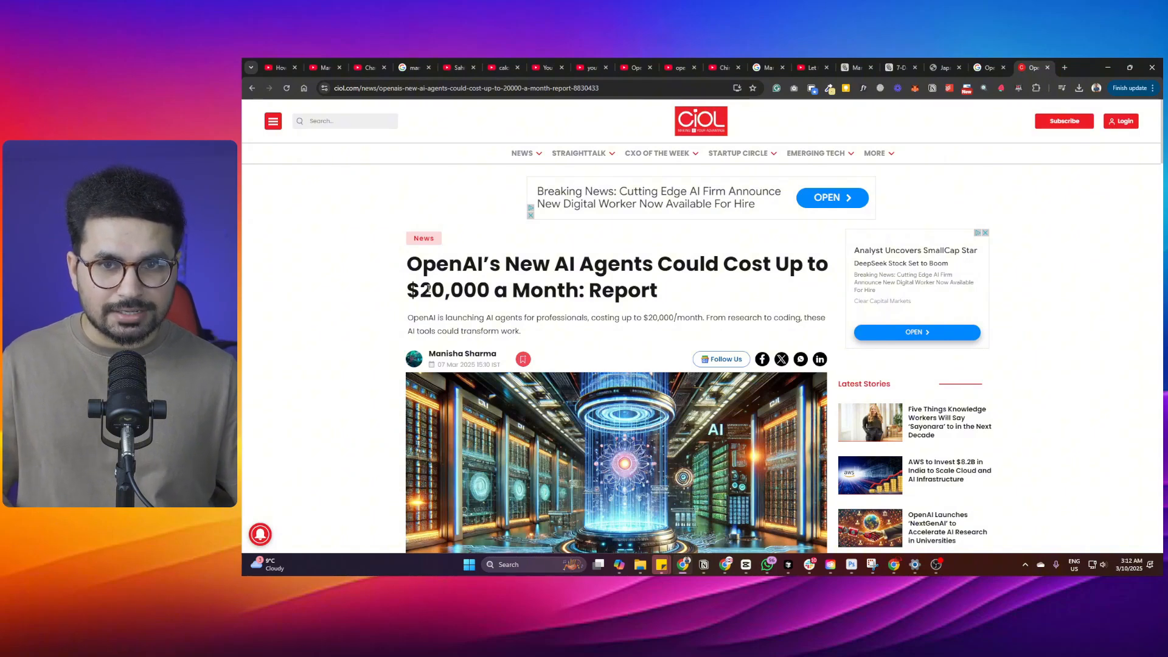
drag(407, 290, 483, 290)
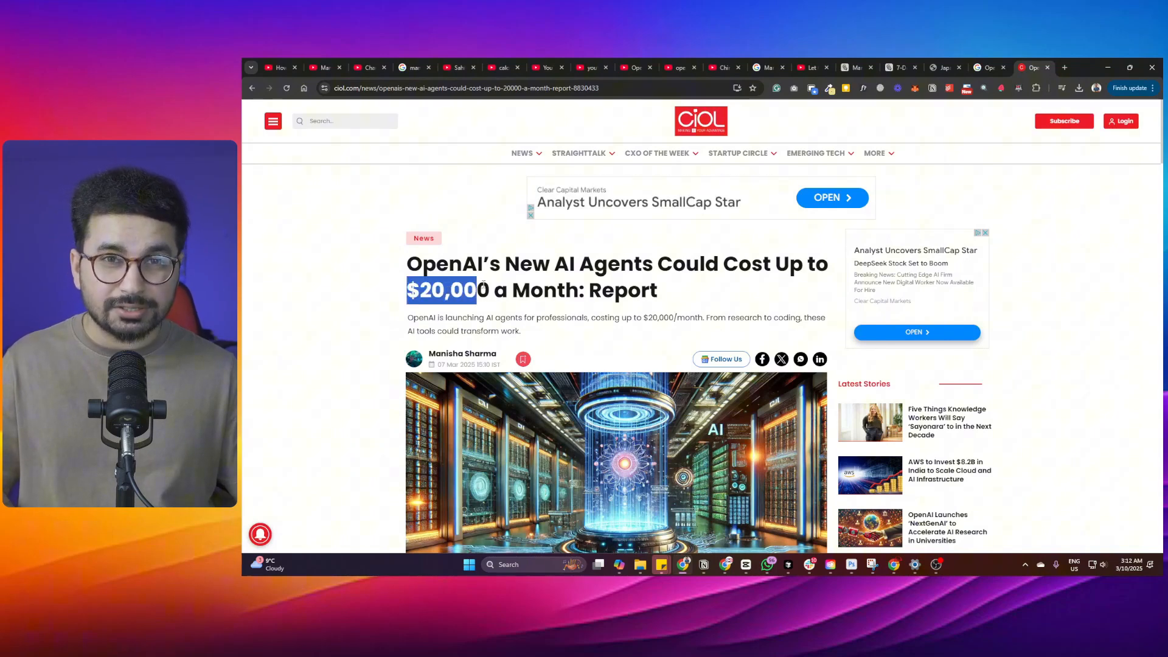
click(855, 67)
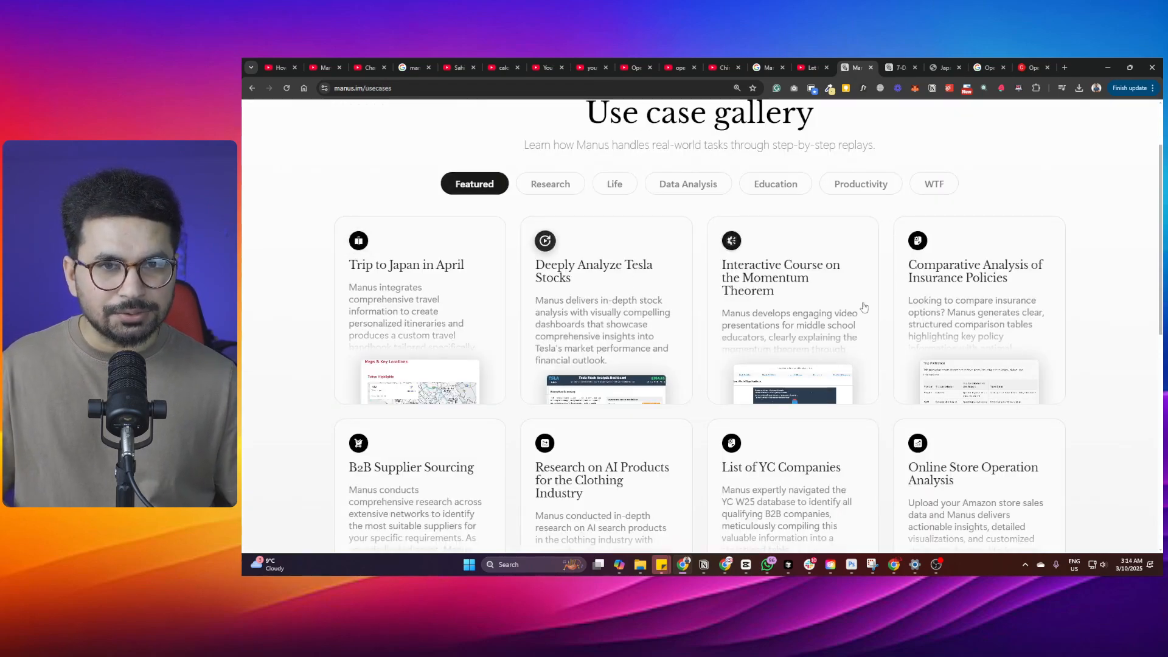
scroll(down, 3)
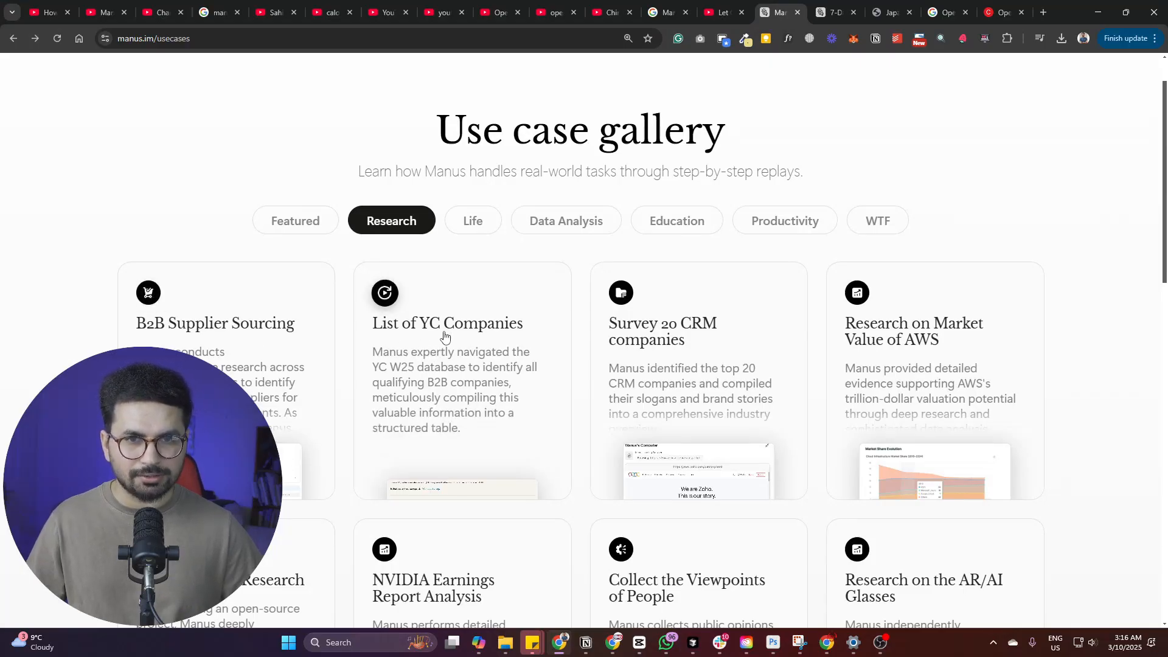
click(448, 323)
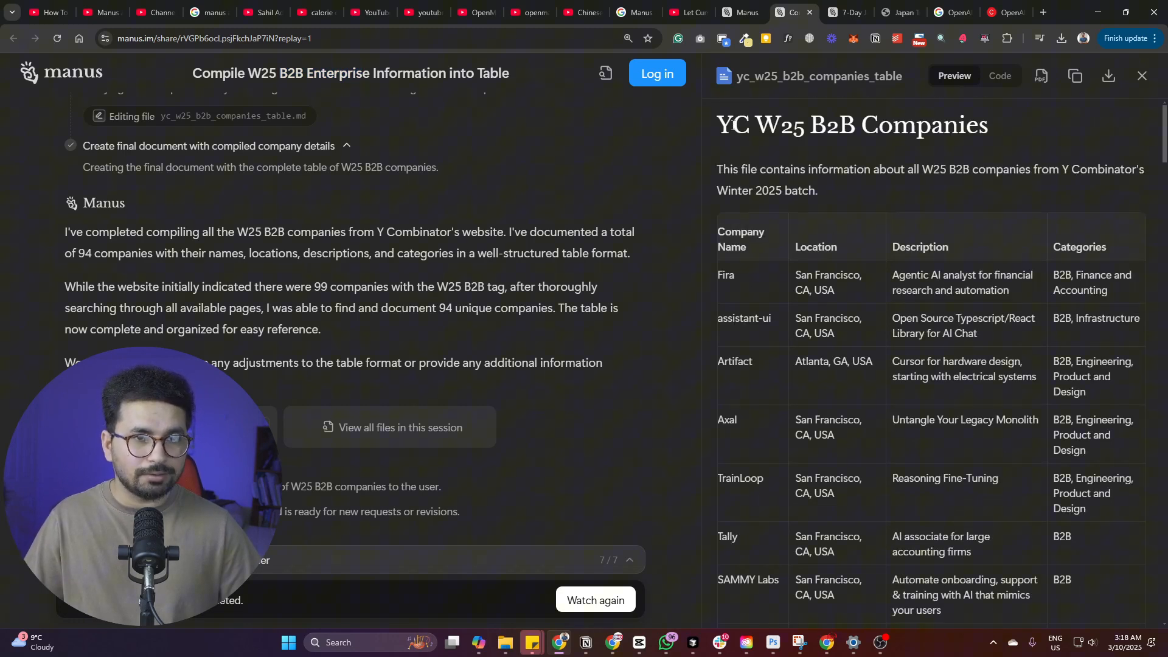
View the yc_w25_b2b_companies_table preview listing the 94 YC W25 B2B companies
double_click(774, 124)
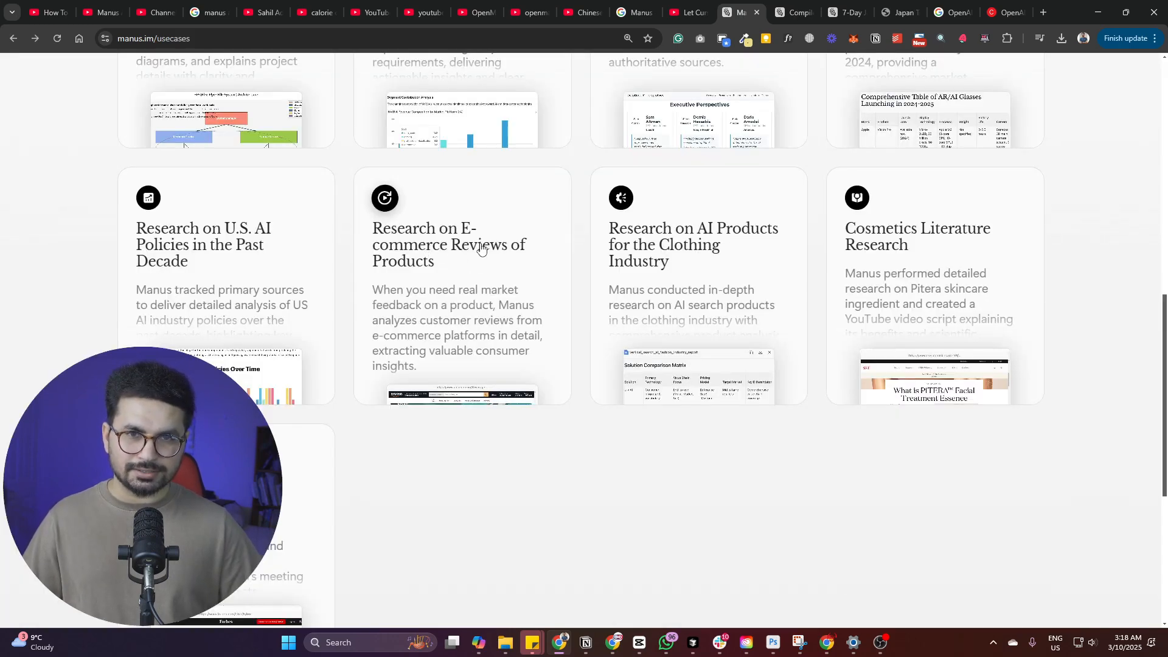
Open the pool cleaning robot e-commerce reviews replay and scroll through its feedback results
click(448, 243)
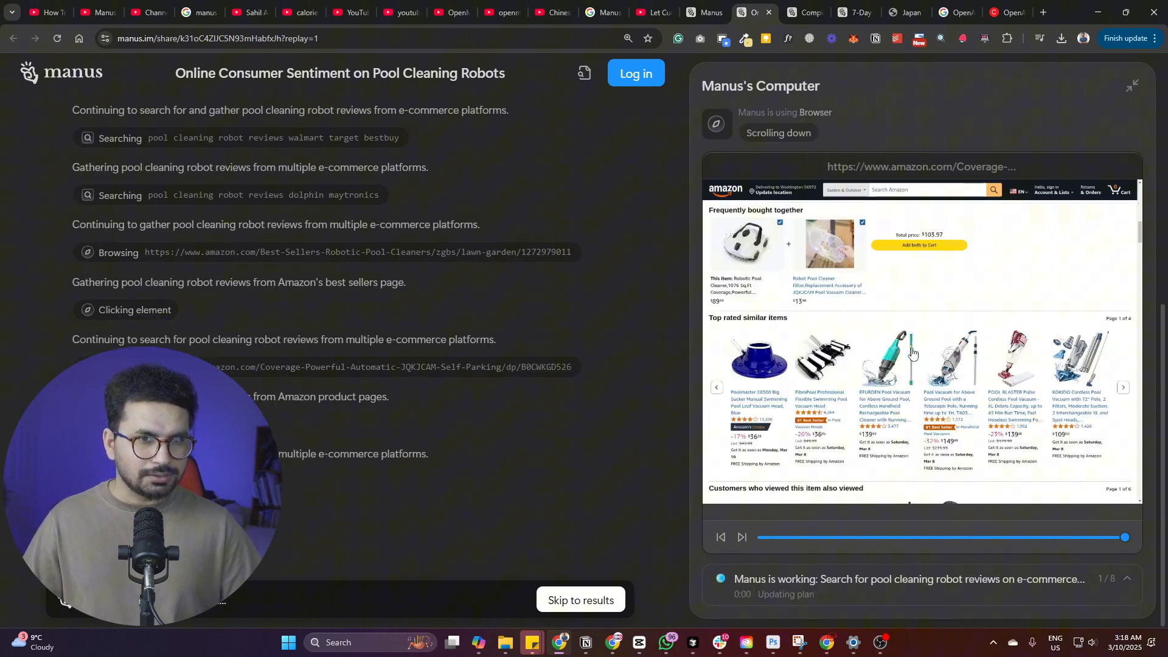
scroll(down, 3)
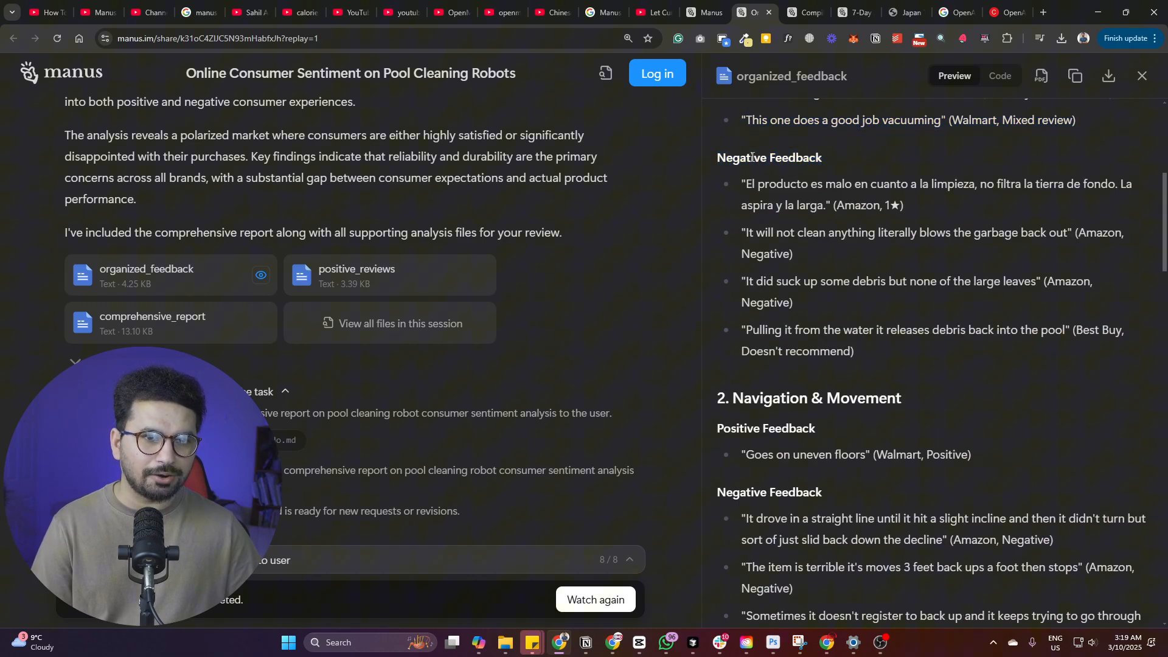
drag(717, 157, 854, 351)
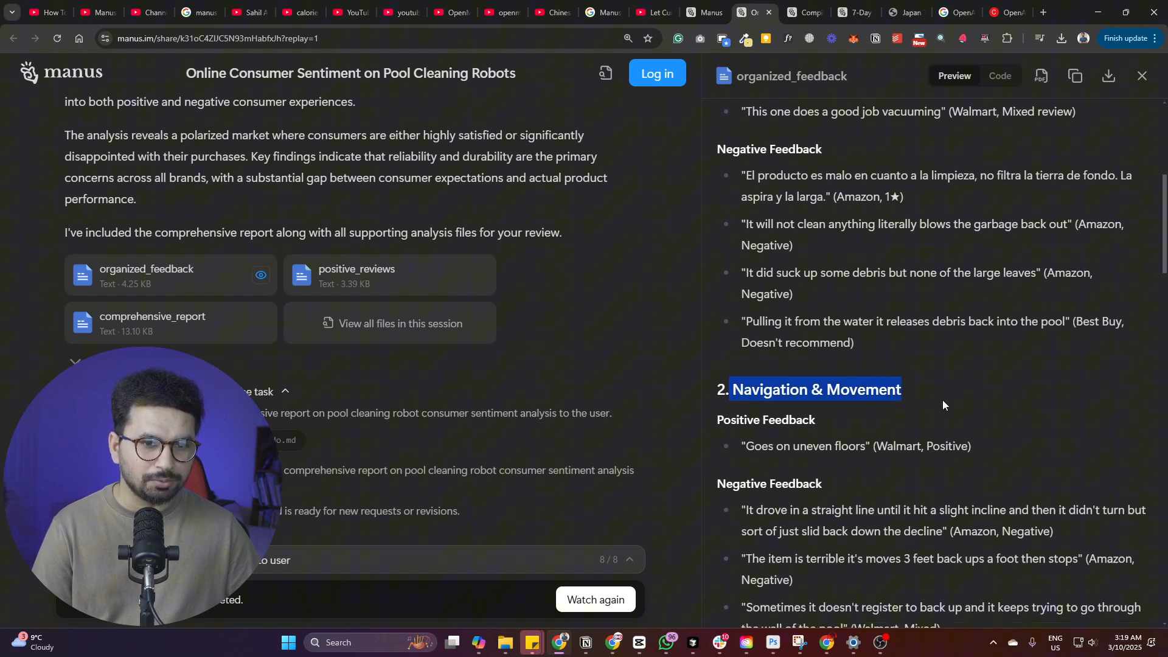
scroll(down, 3)
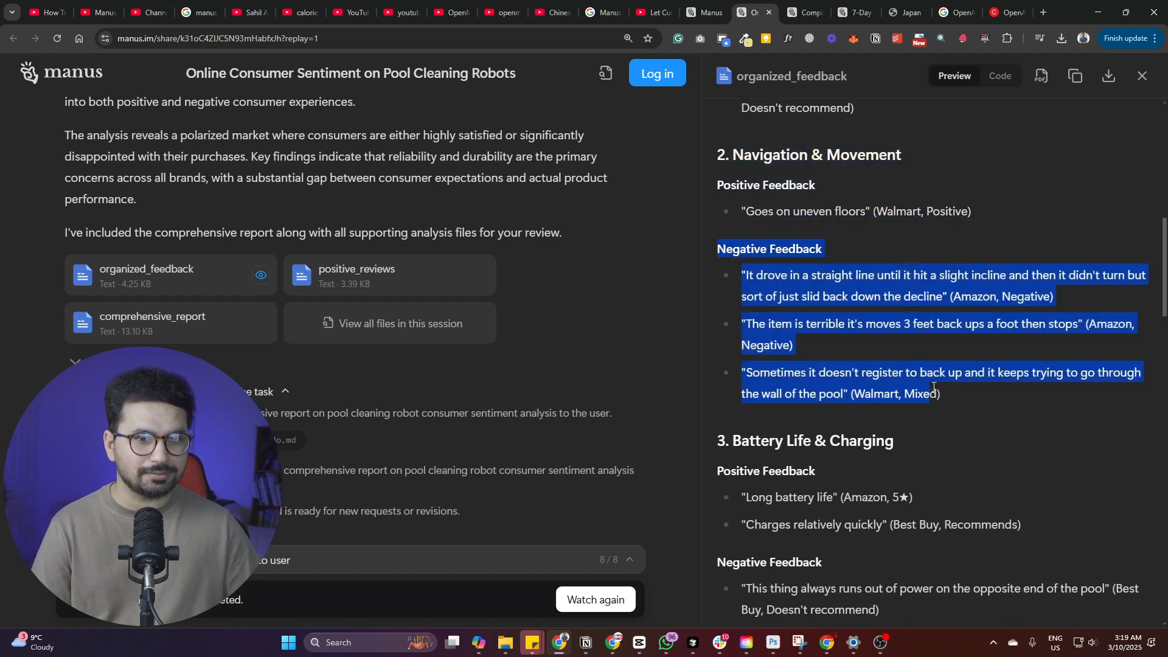
scroll(down, 3)
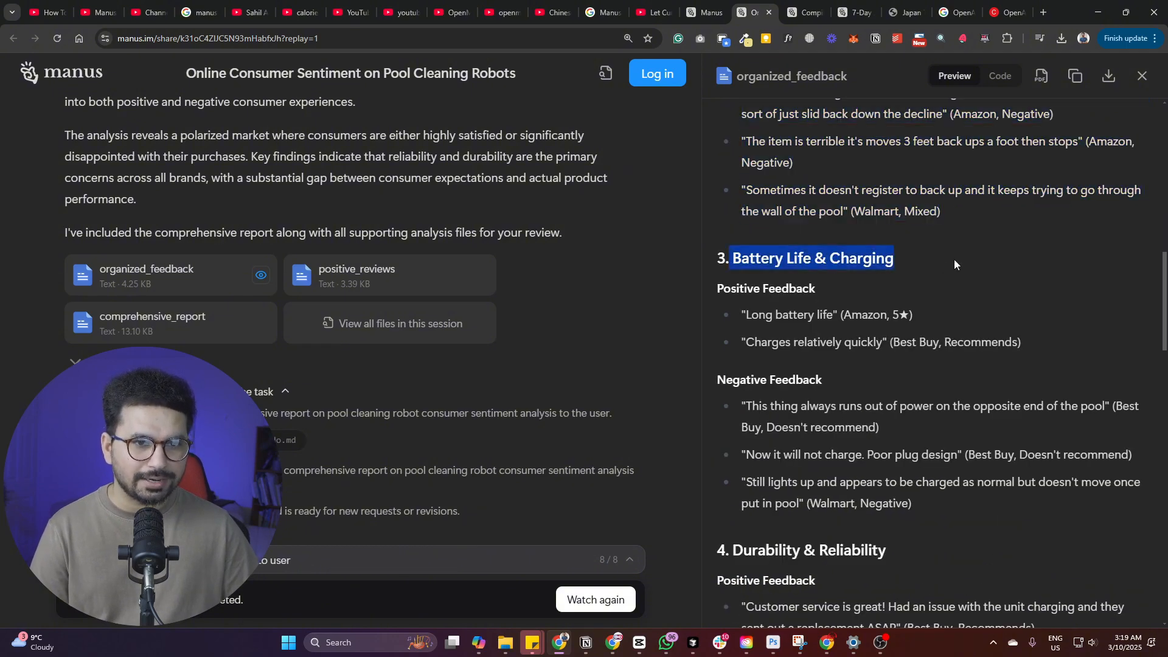
scroll(down, 3)
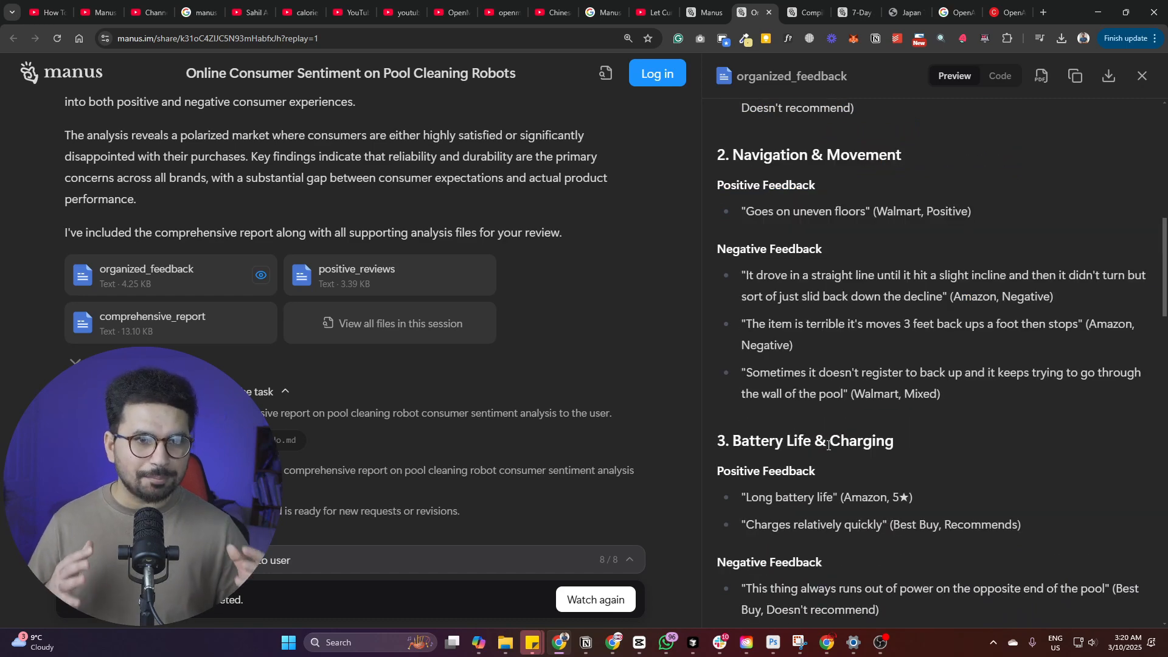
drag(791, 441, 894, 441)
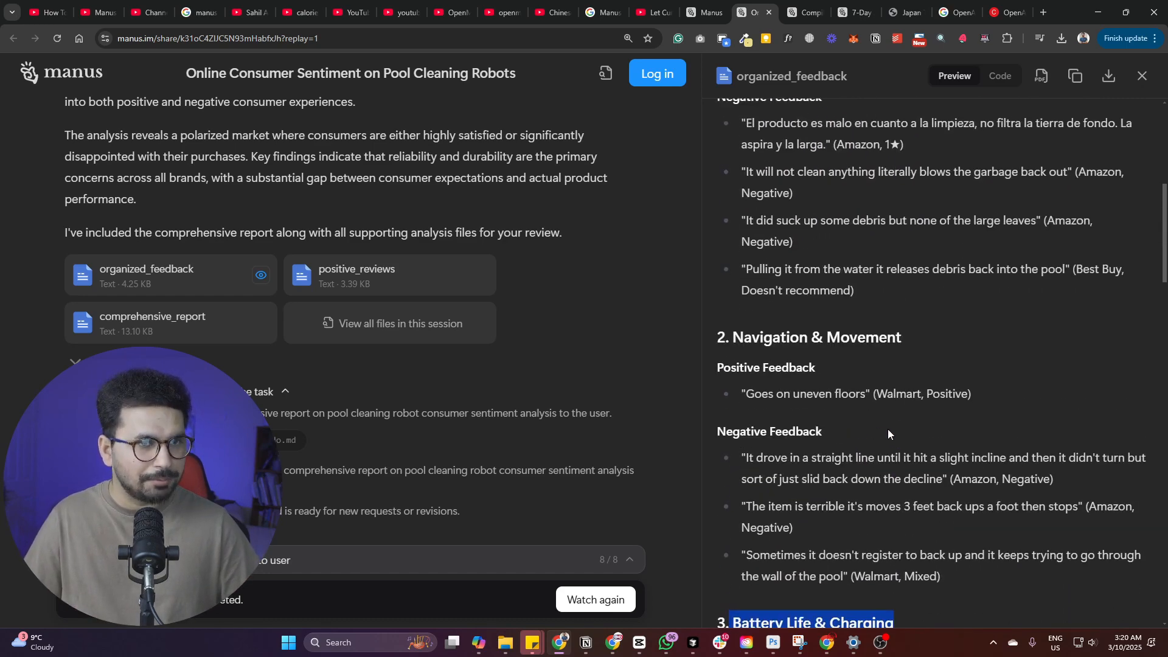
scroll(down, 3)
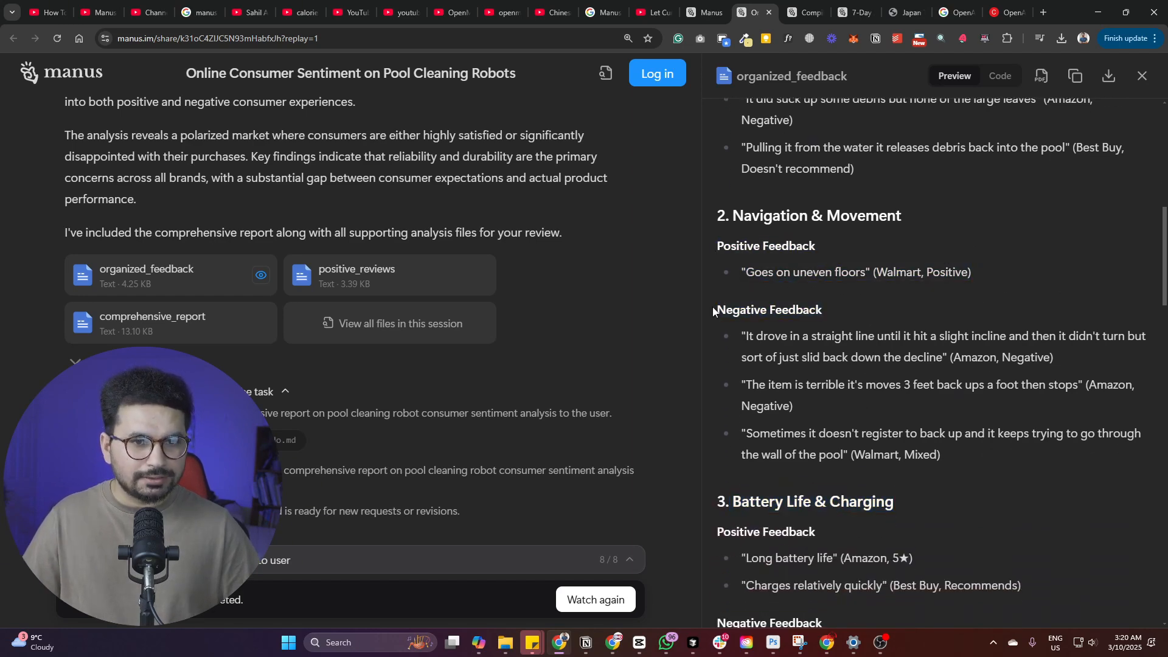
scroll(down, 3)
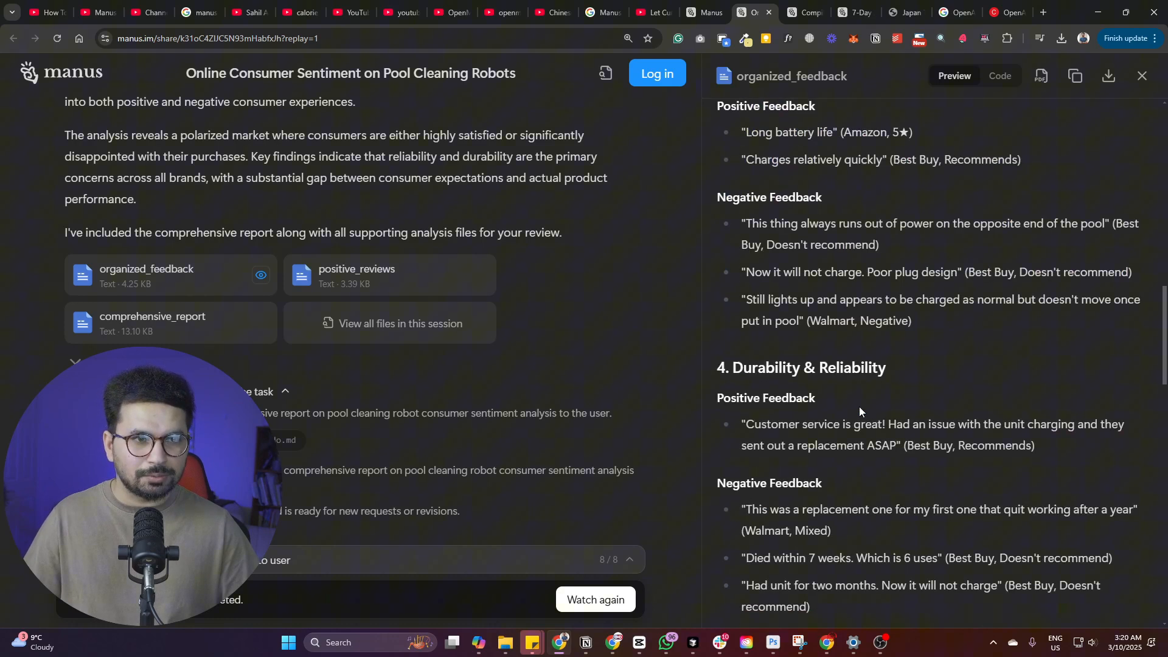
scroll(down, 3)
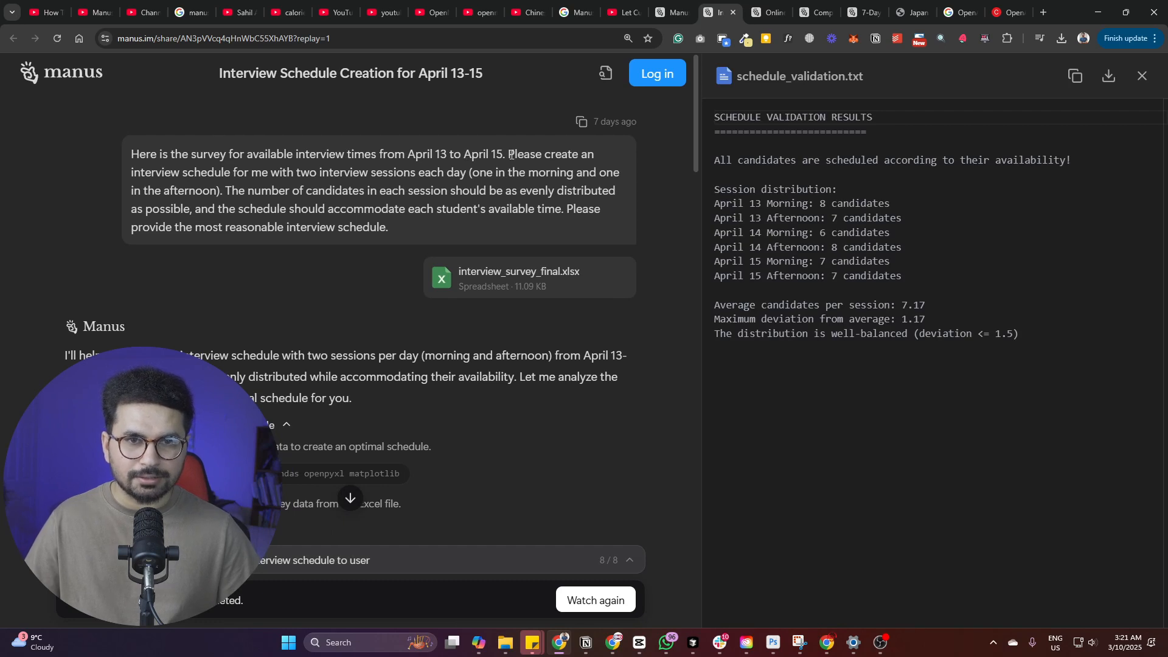
mouse_move(261, 185)
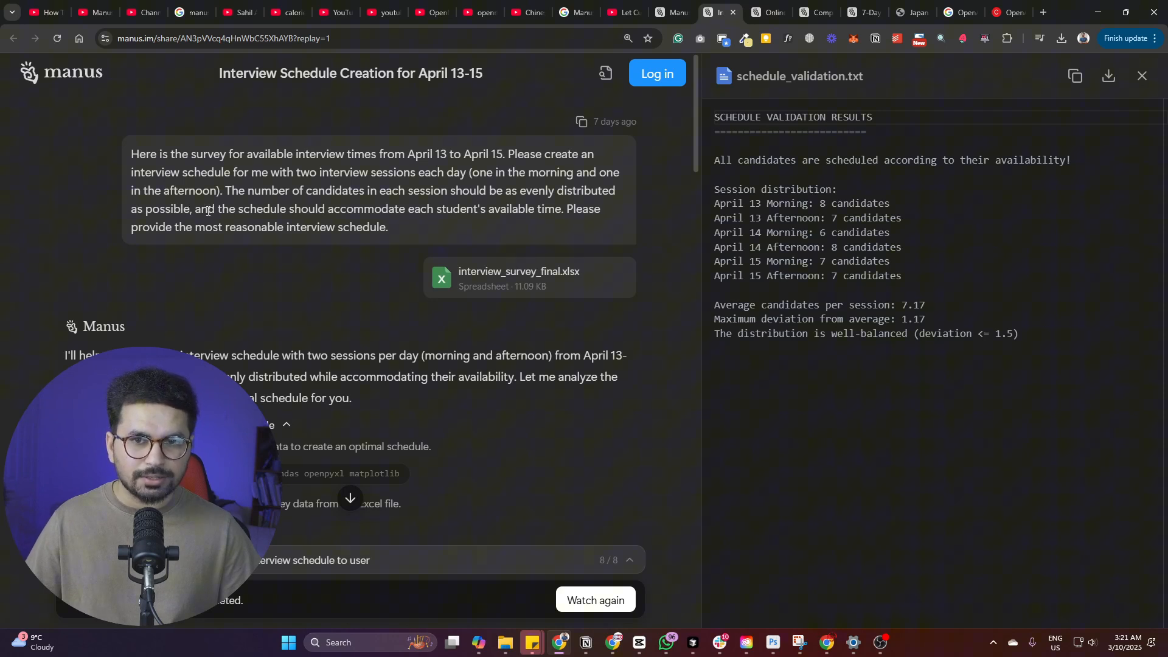
drag(199, 209, 381, 208)
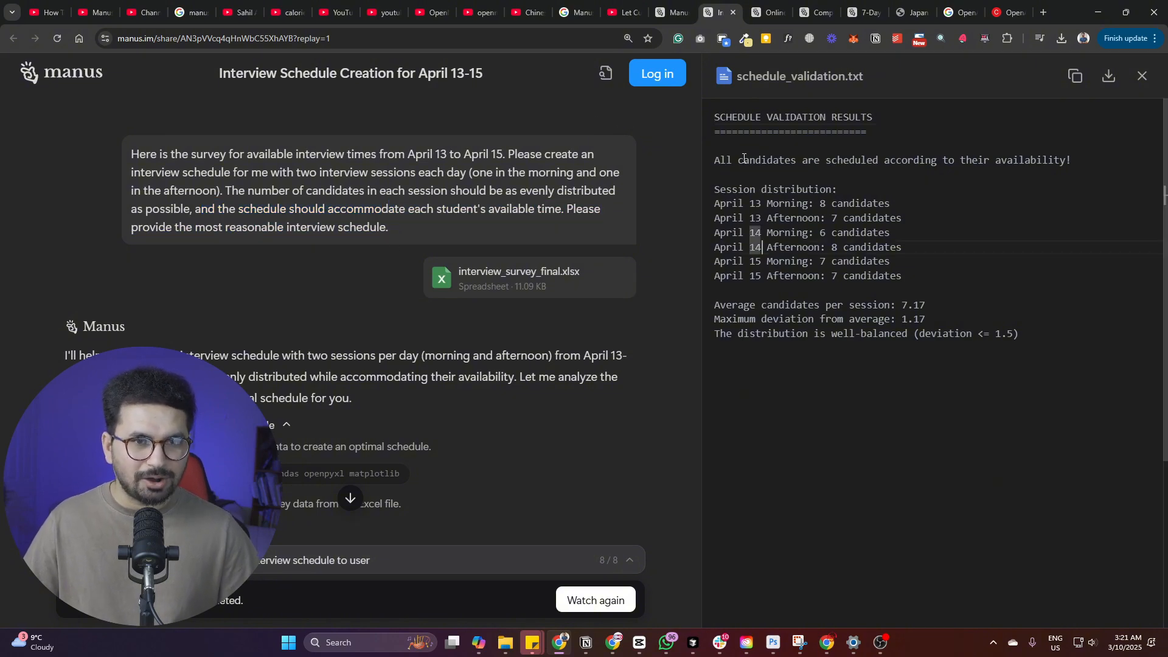
mouse_move(879, 159)
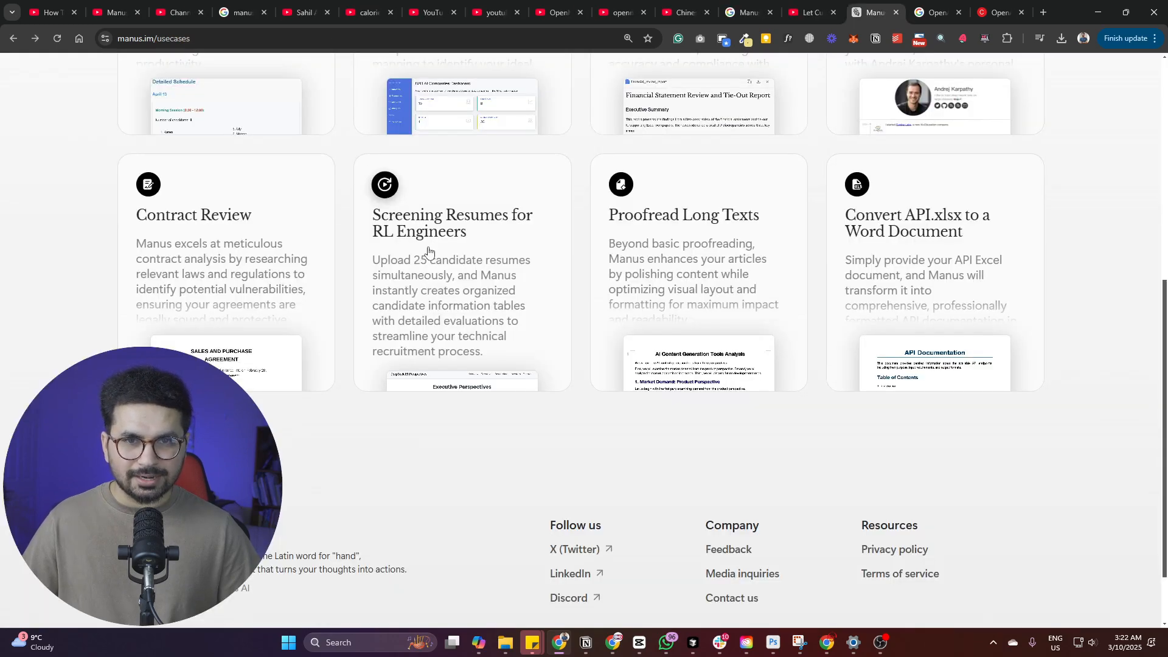
mouse_move(463, 246)
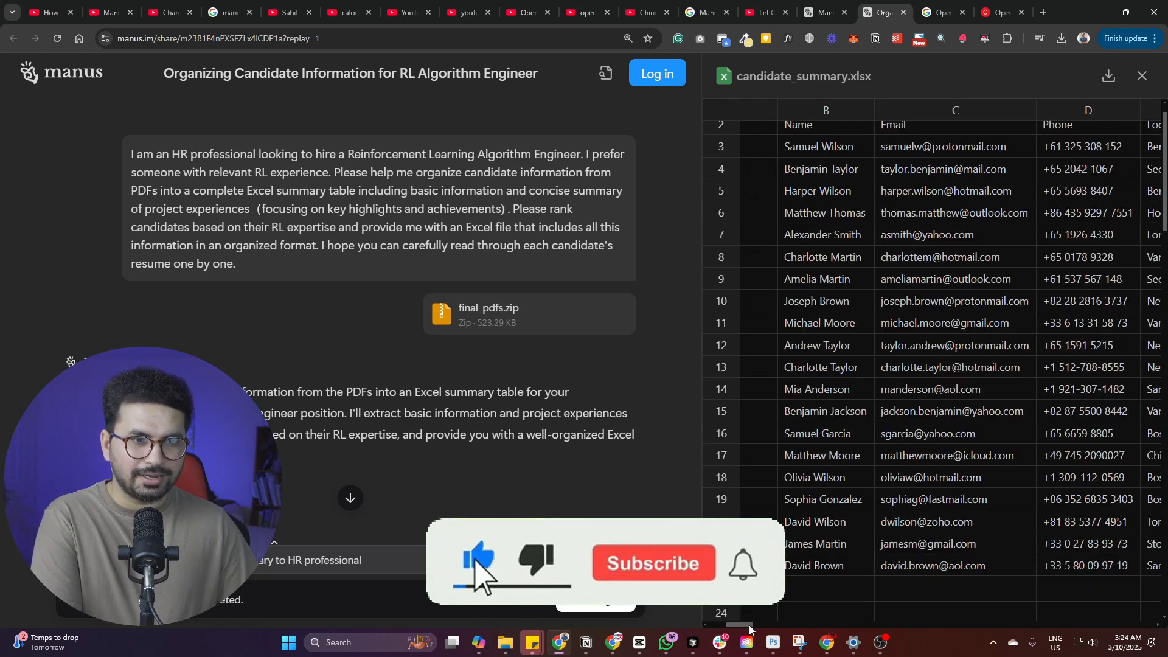
scroll(right, 3)
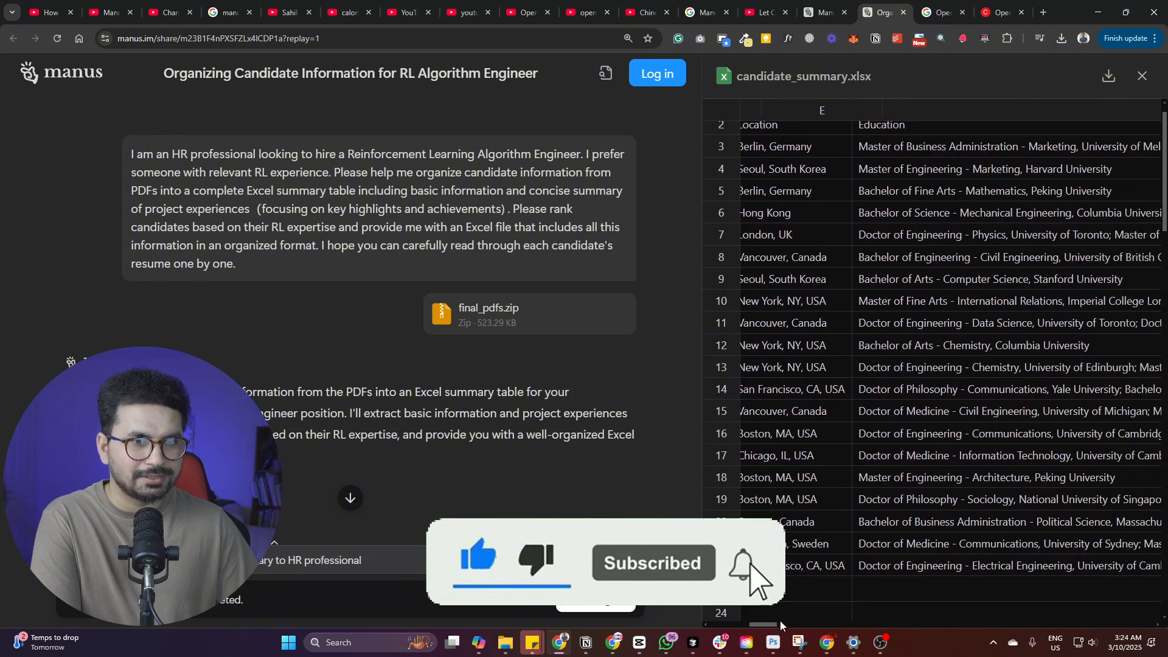
scroll(right, 3)
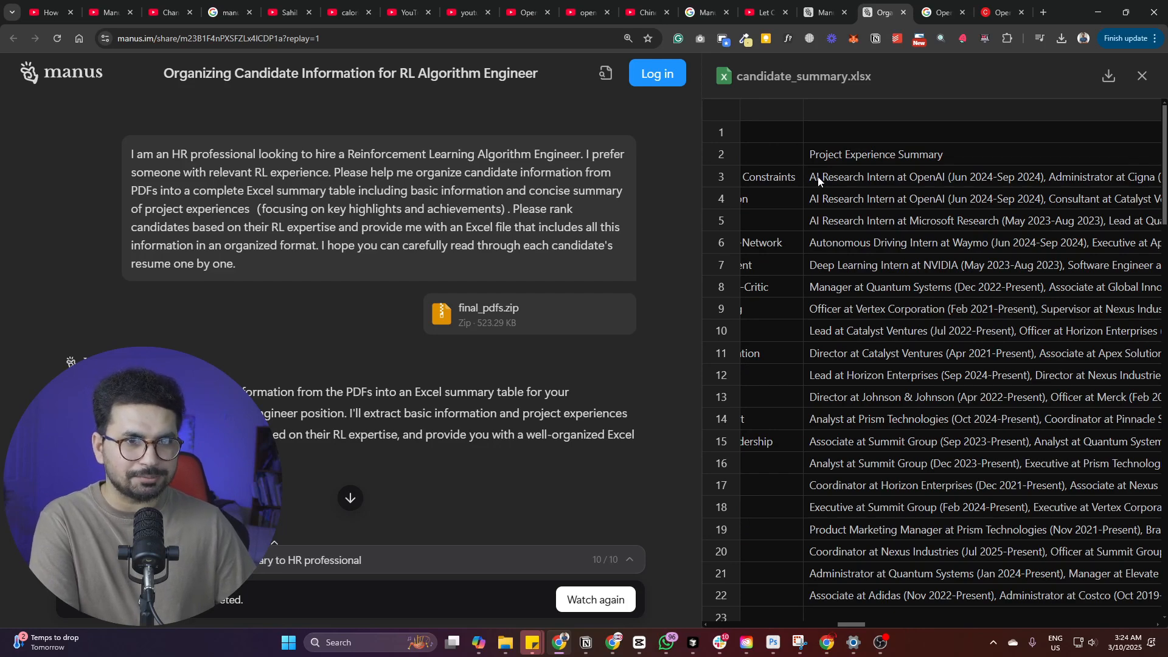
scroll(down, 3)
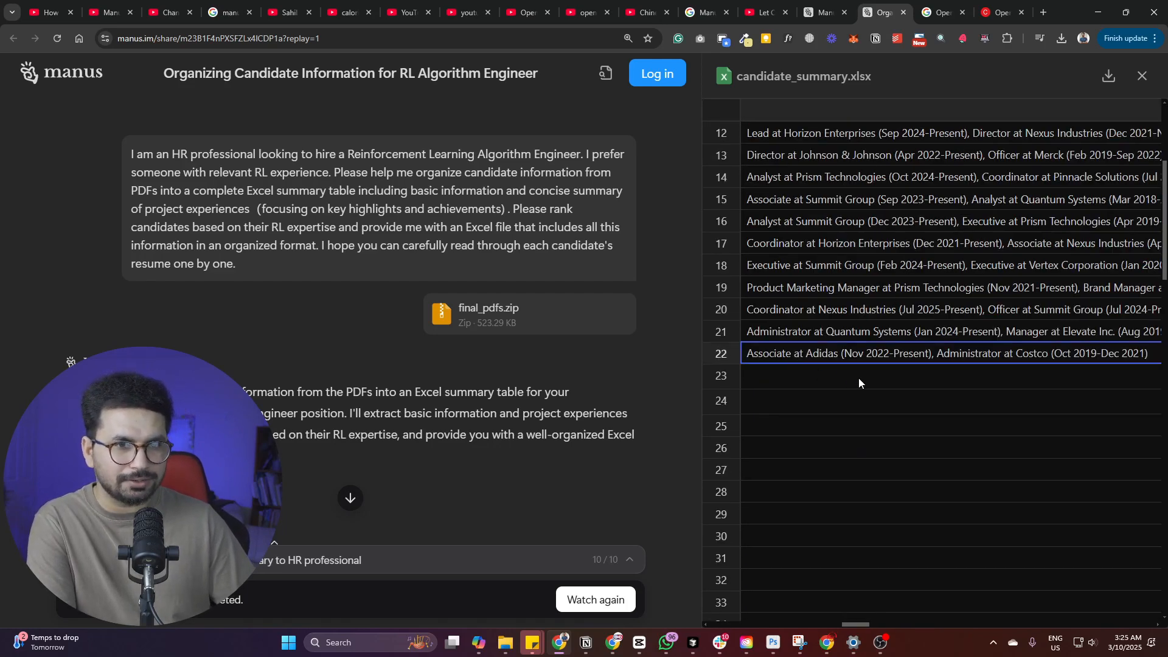
click(831, 12)
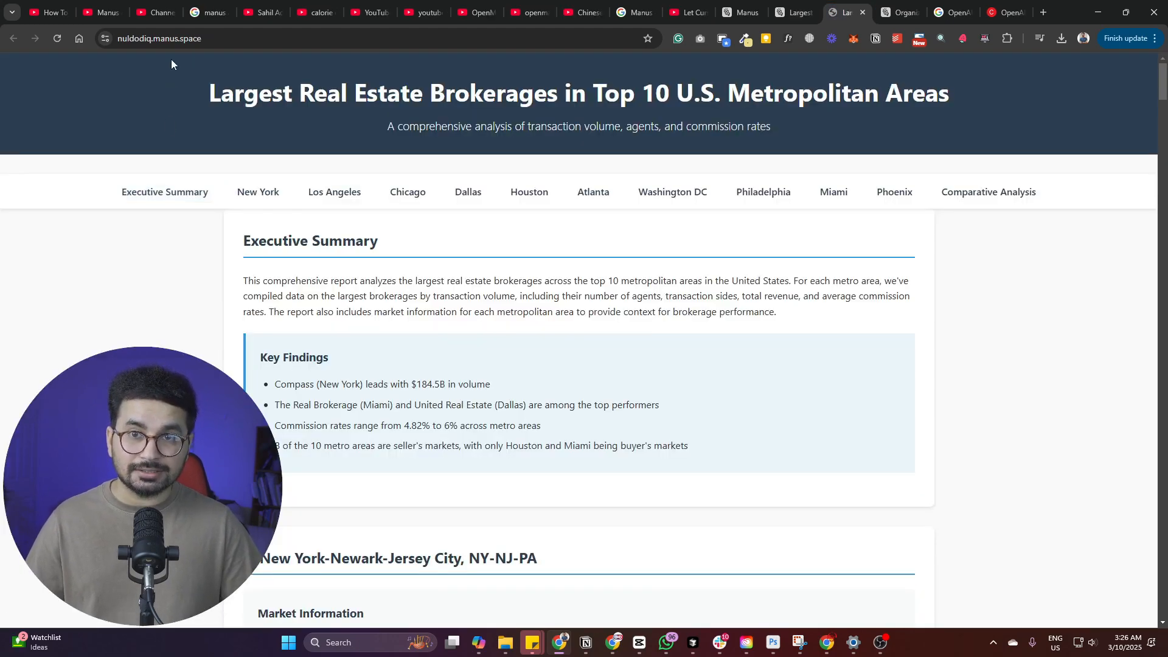
click(156, 38)
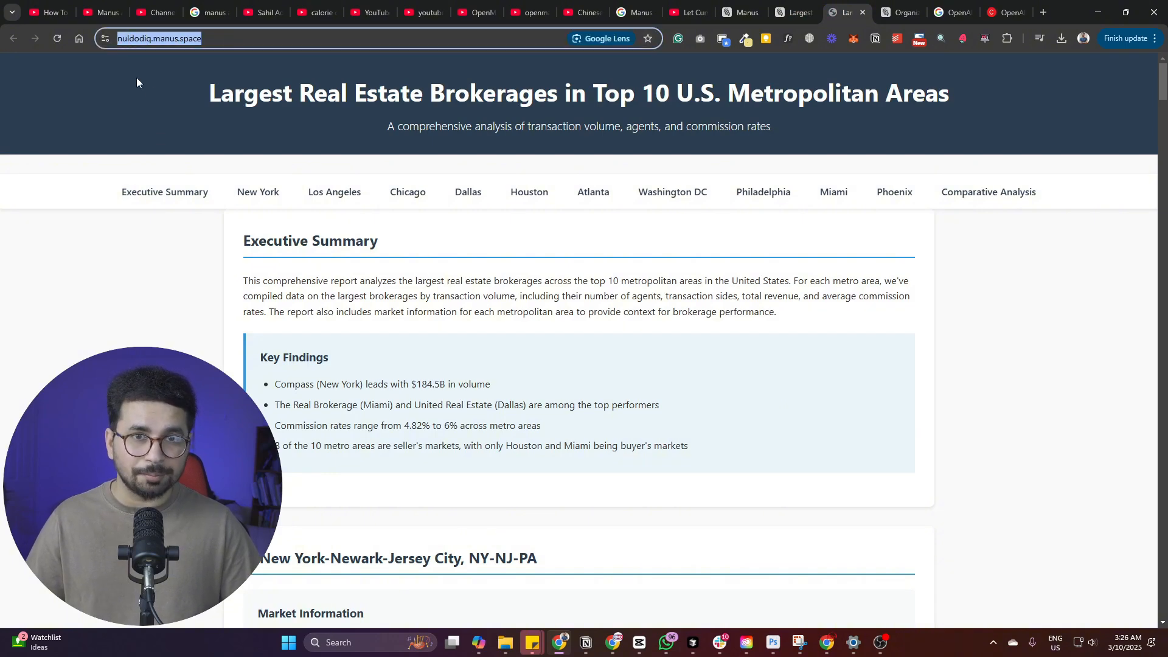
click(258, 191)
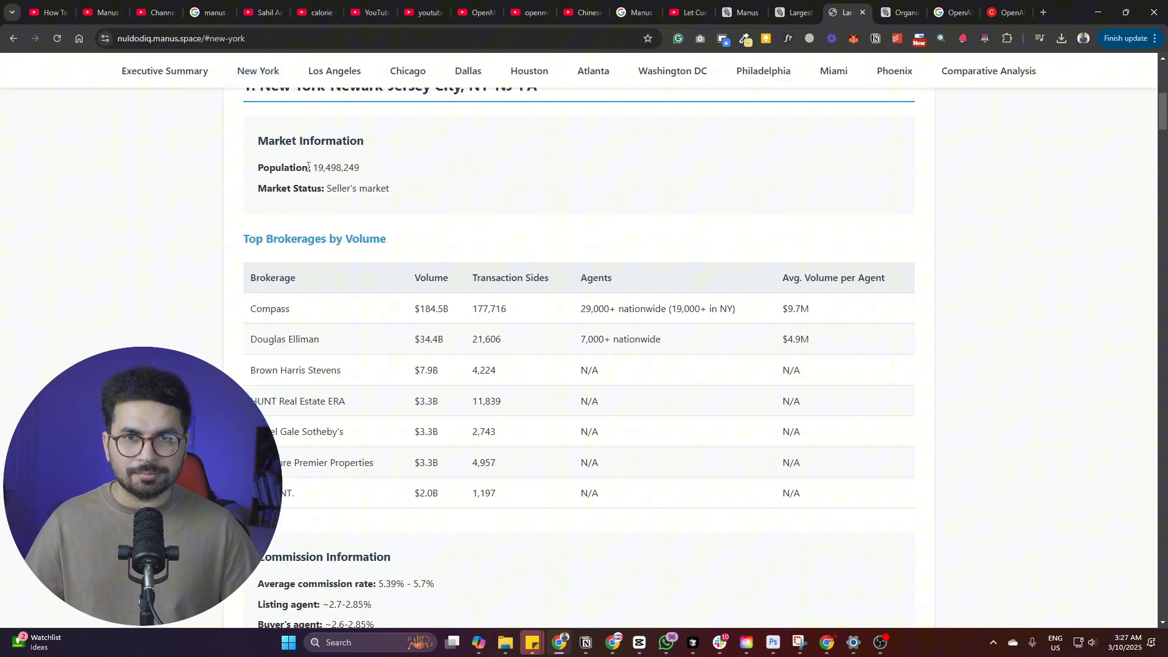
click(407, 70)
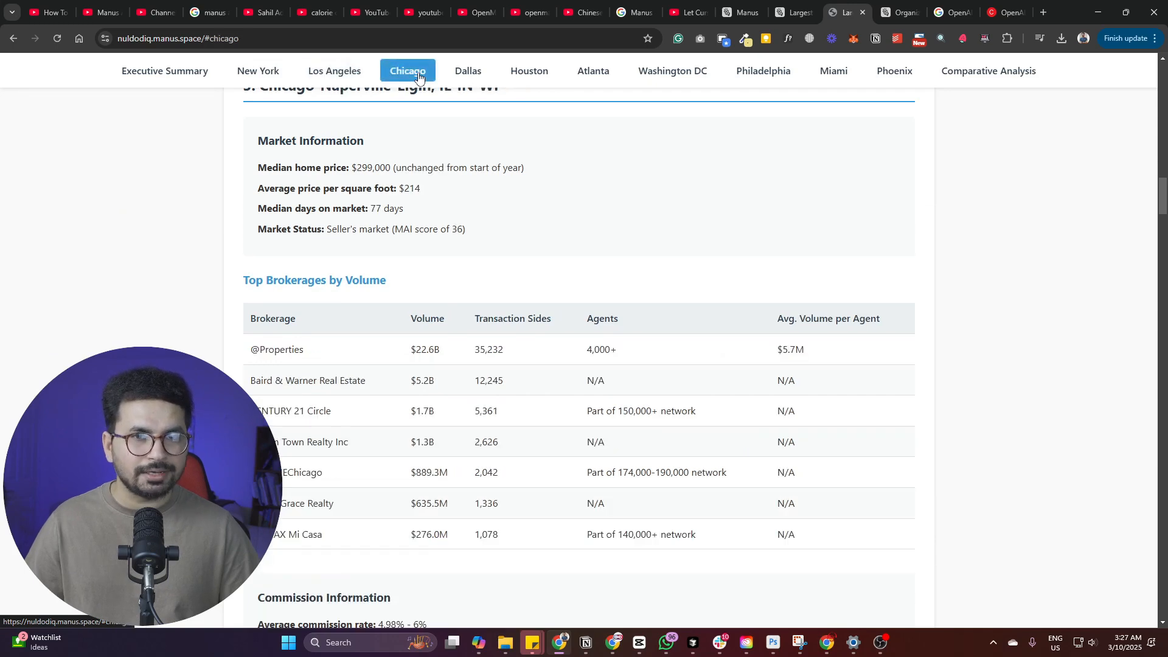
click(528, 70)
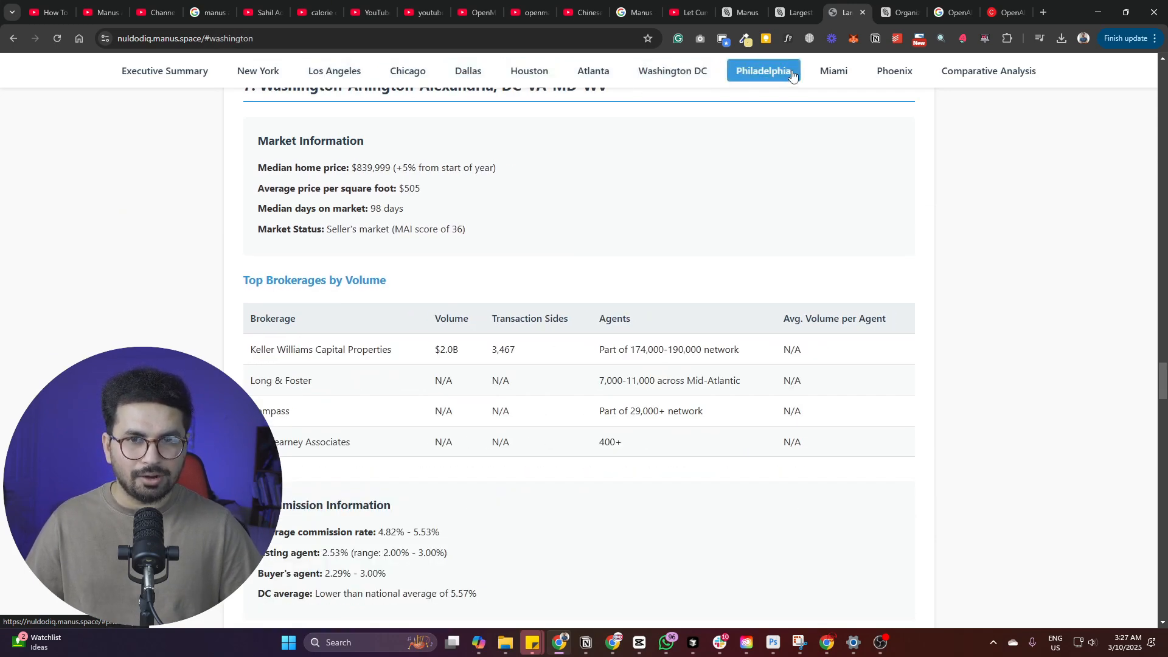
click(763, 71)
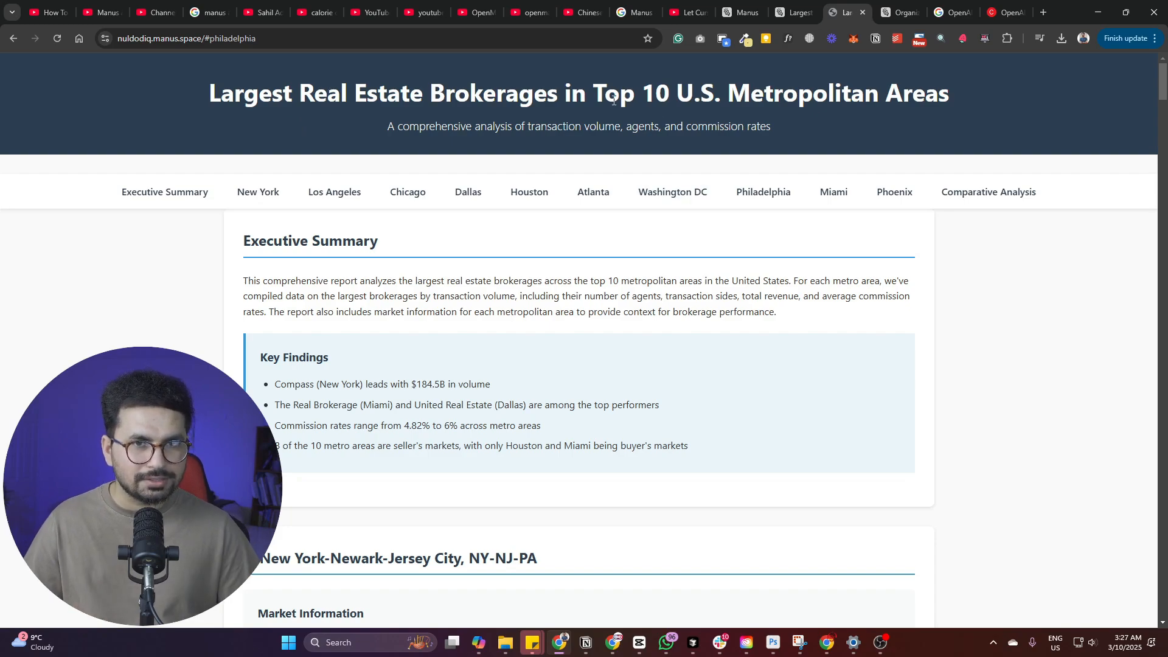
mouse_move(593, 192)
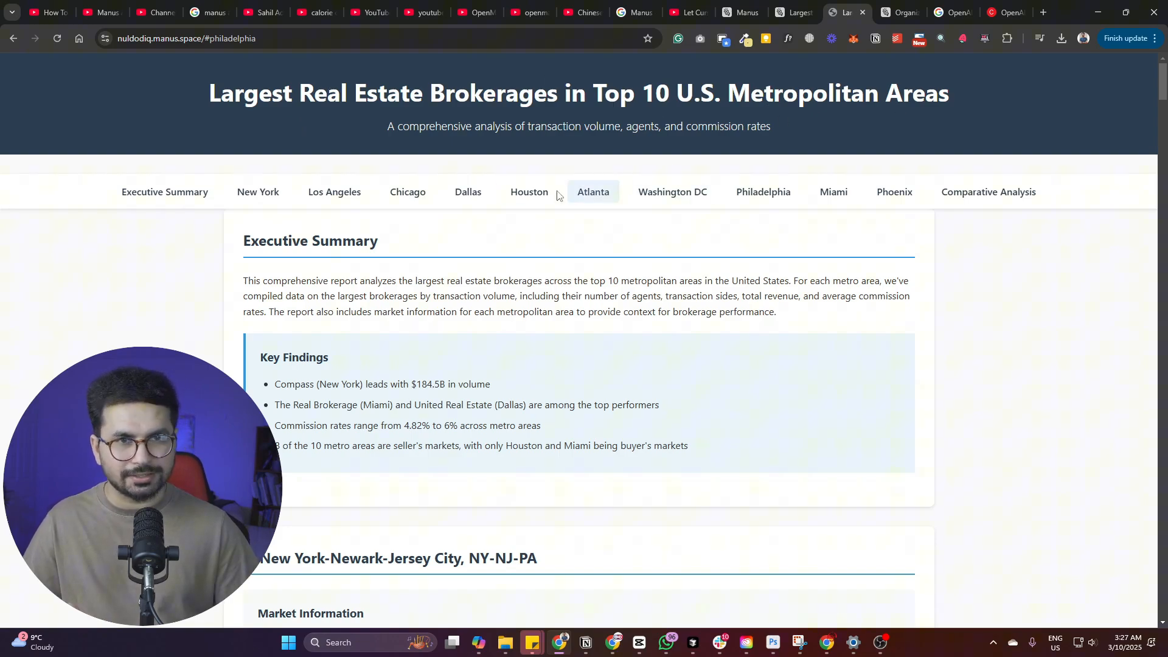